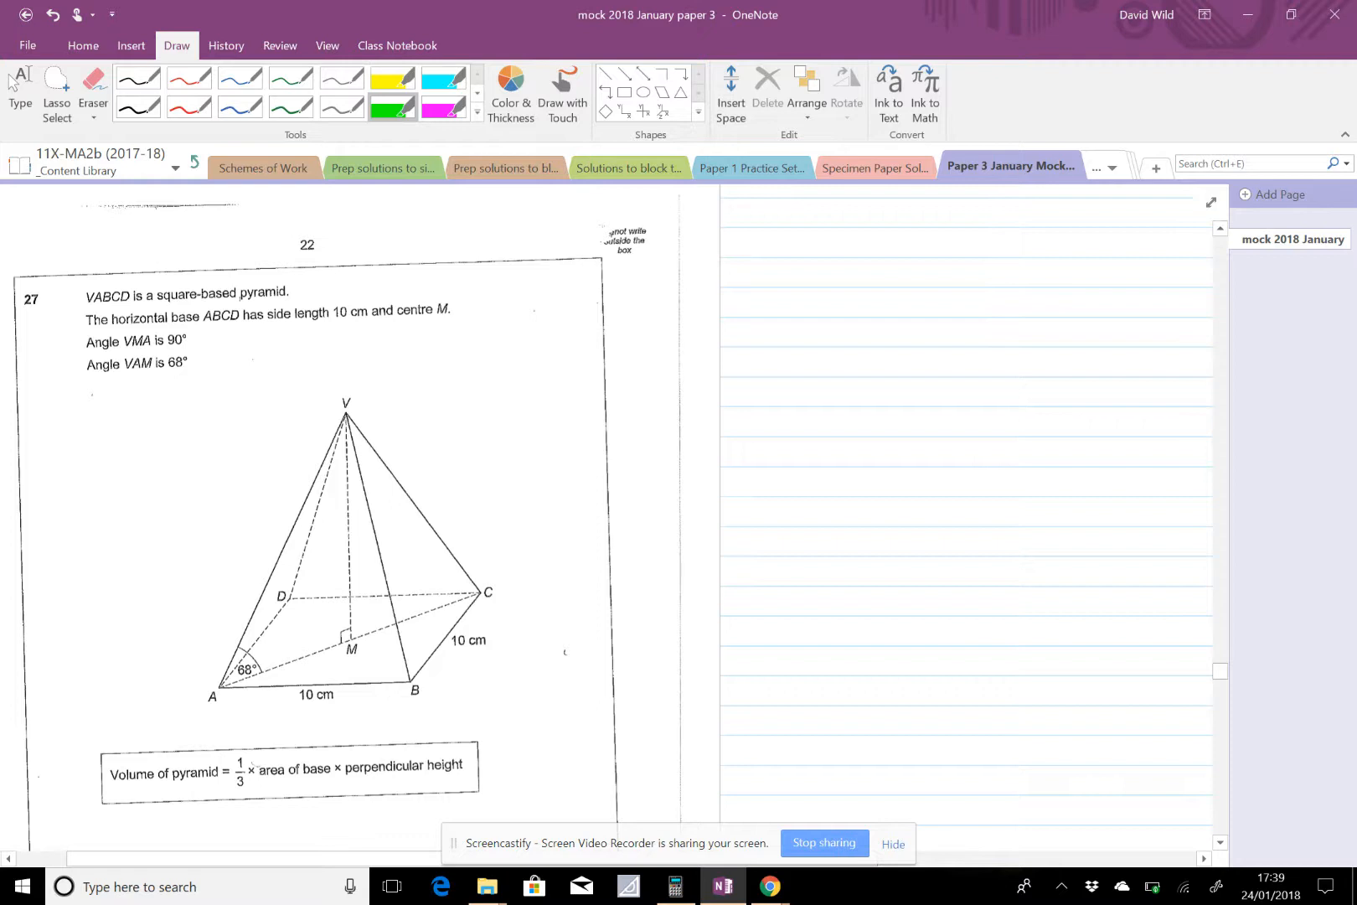
Check the answer lines below the volume question and return to the pyramid diagram to start writing.
click(347, 638)
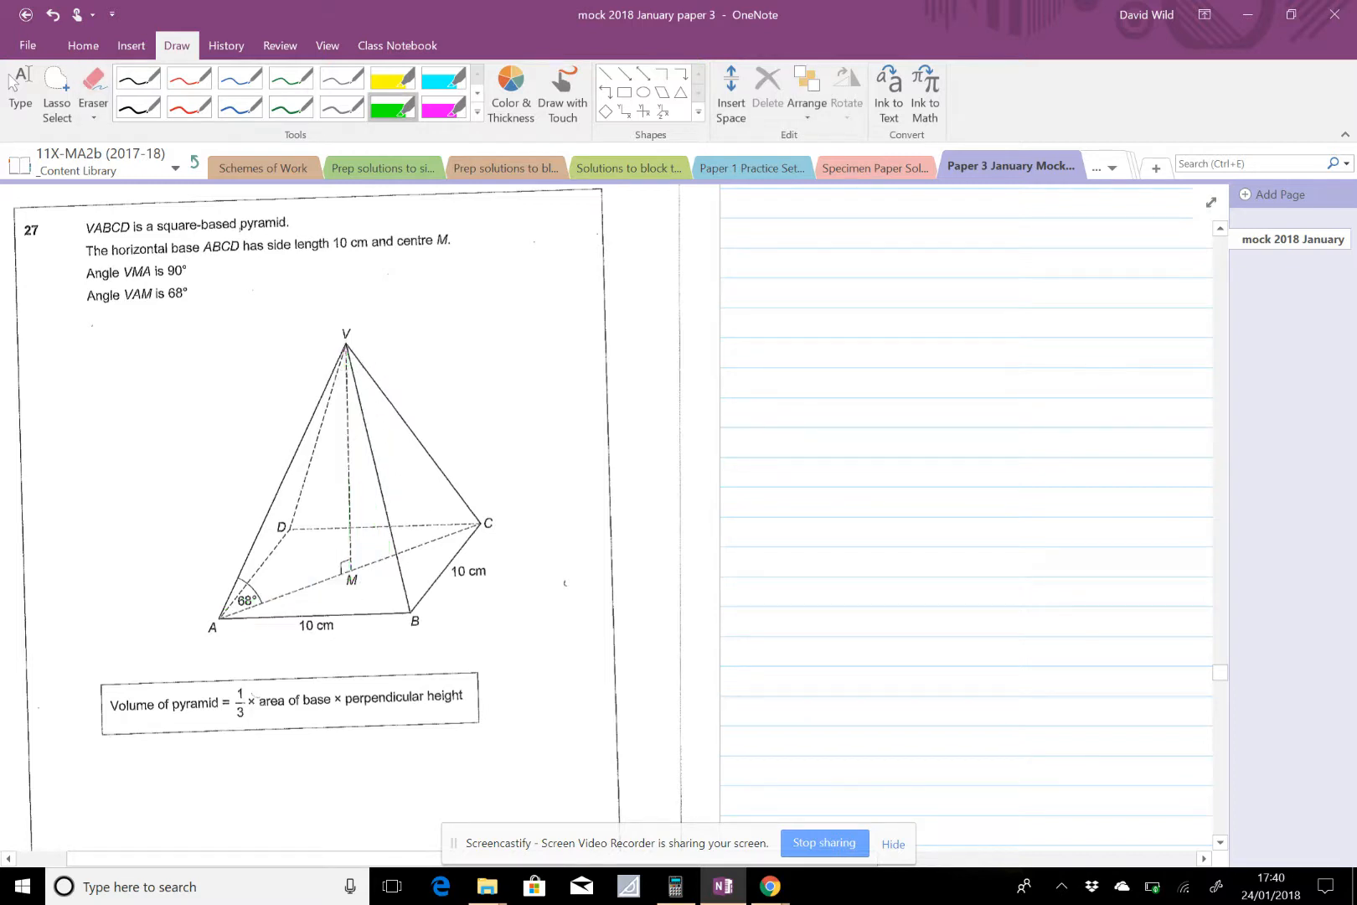
scroll(down, 3)
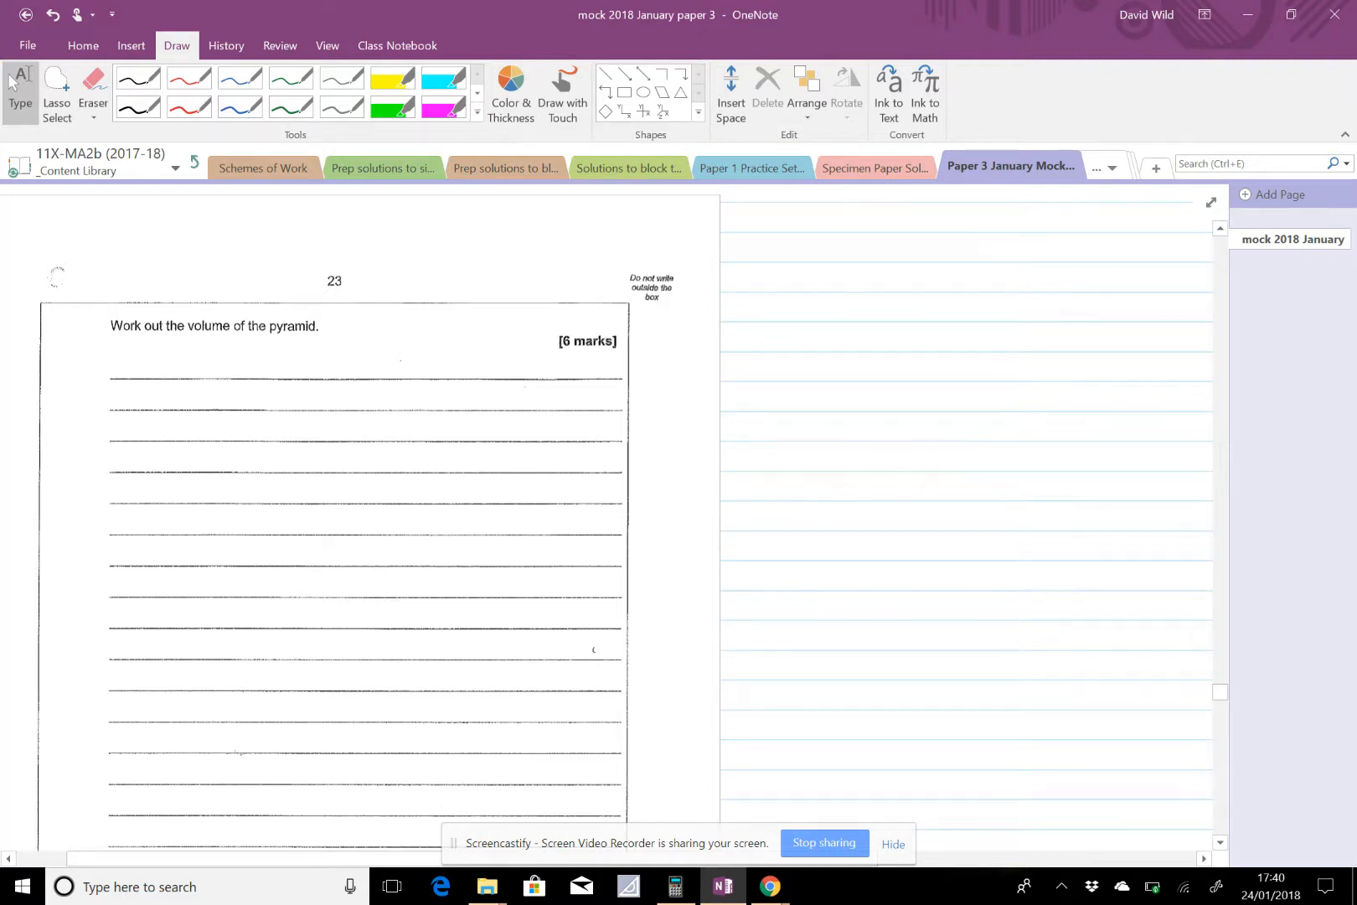
scroll(down, 3)
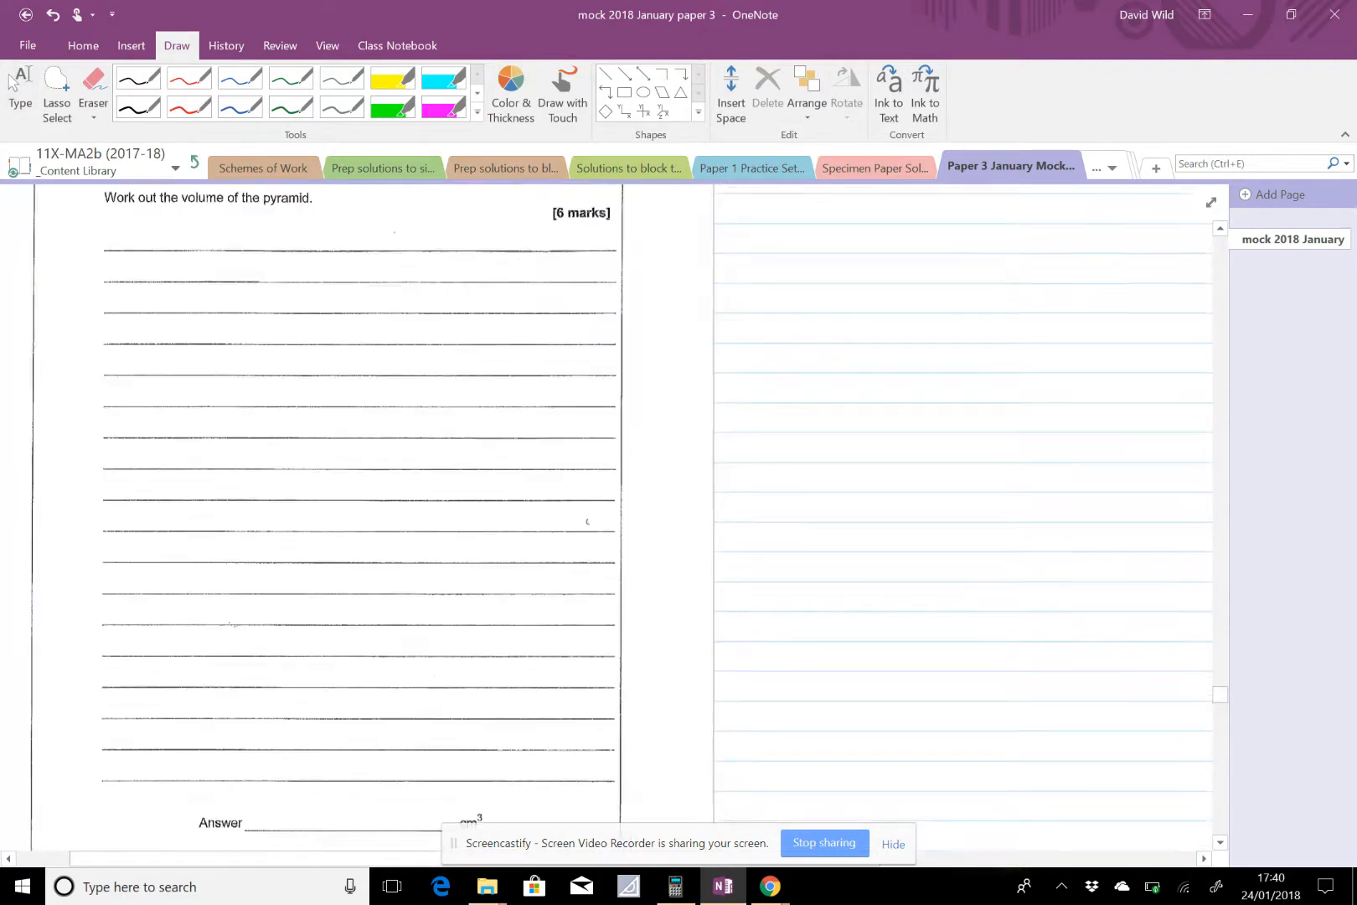
scroll(up, 3)
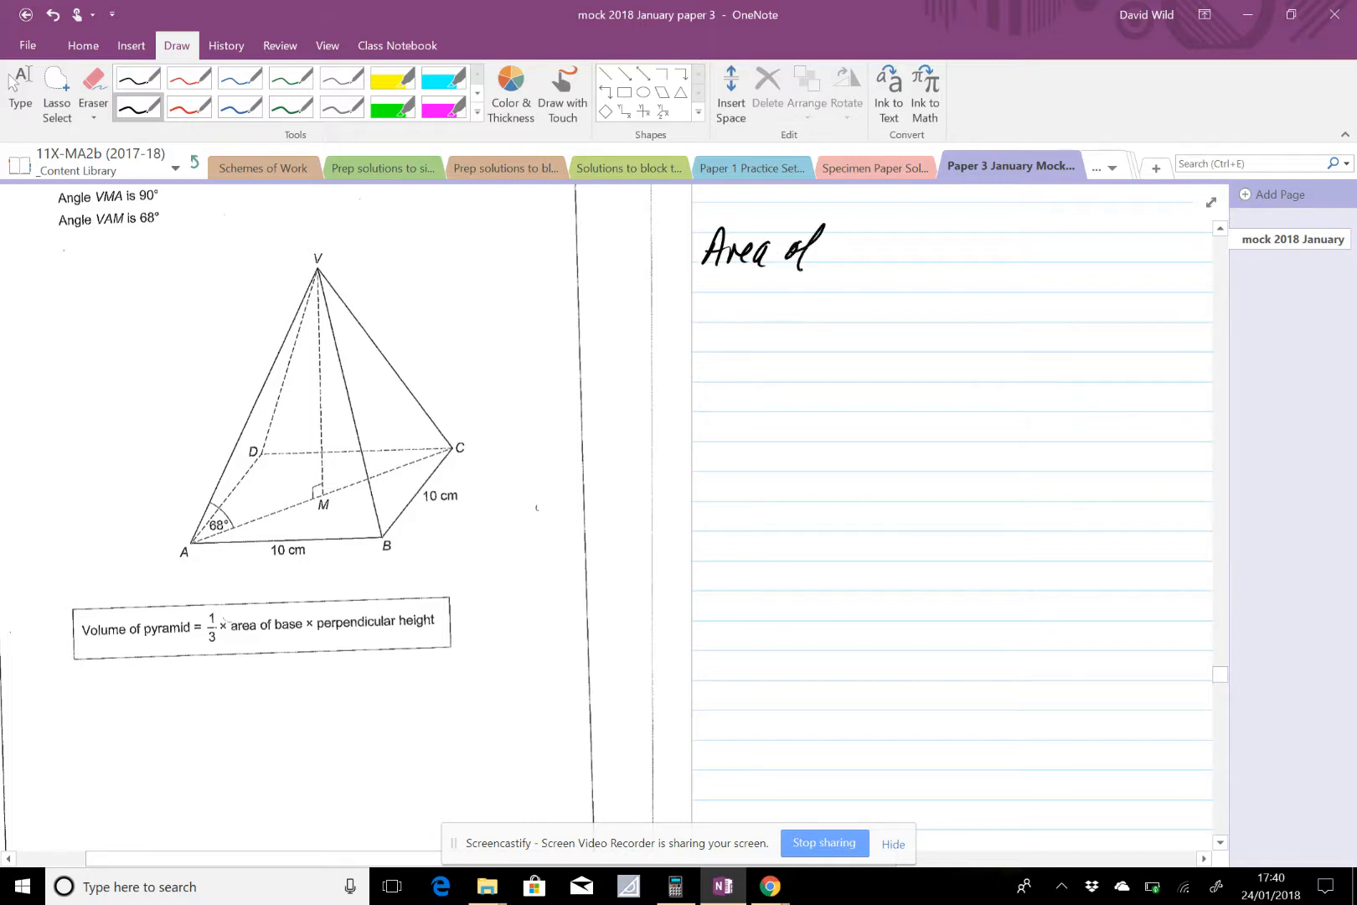
Handwrite 'Area of base (square) = 10² = 100 cm²' in black ink and underline it.
text(base)
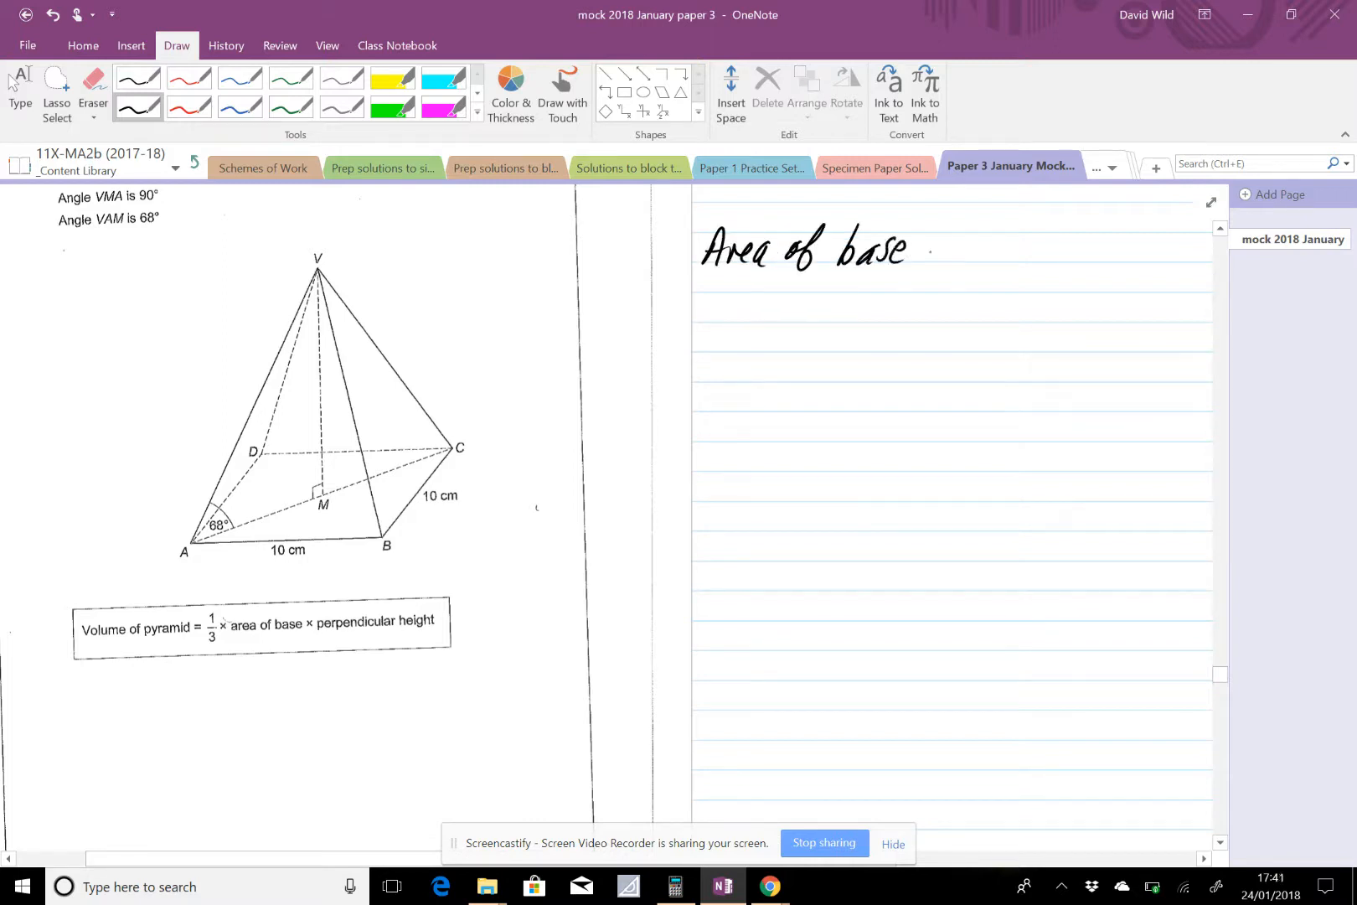
text((square)= 1)
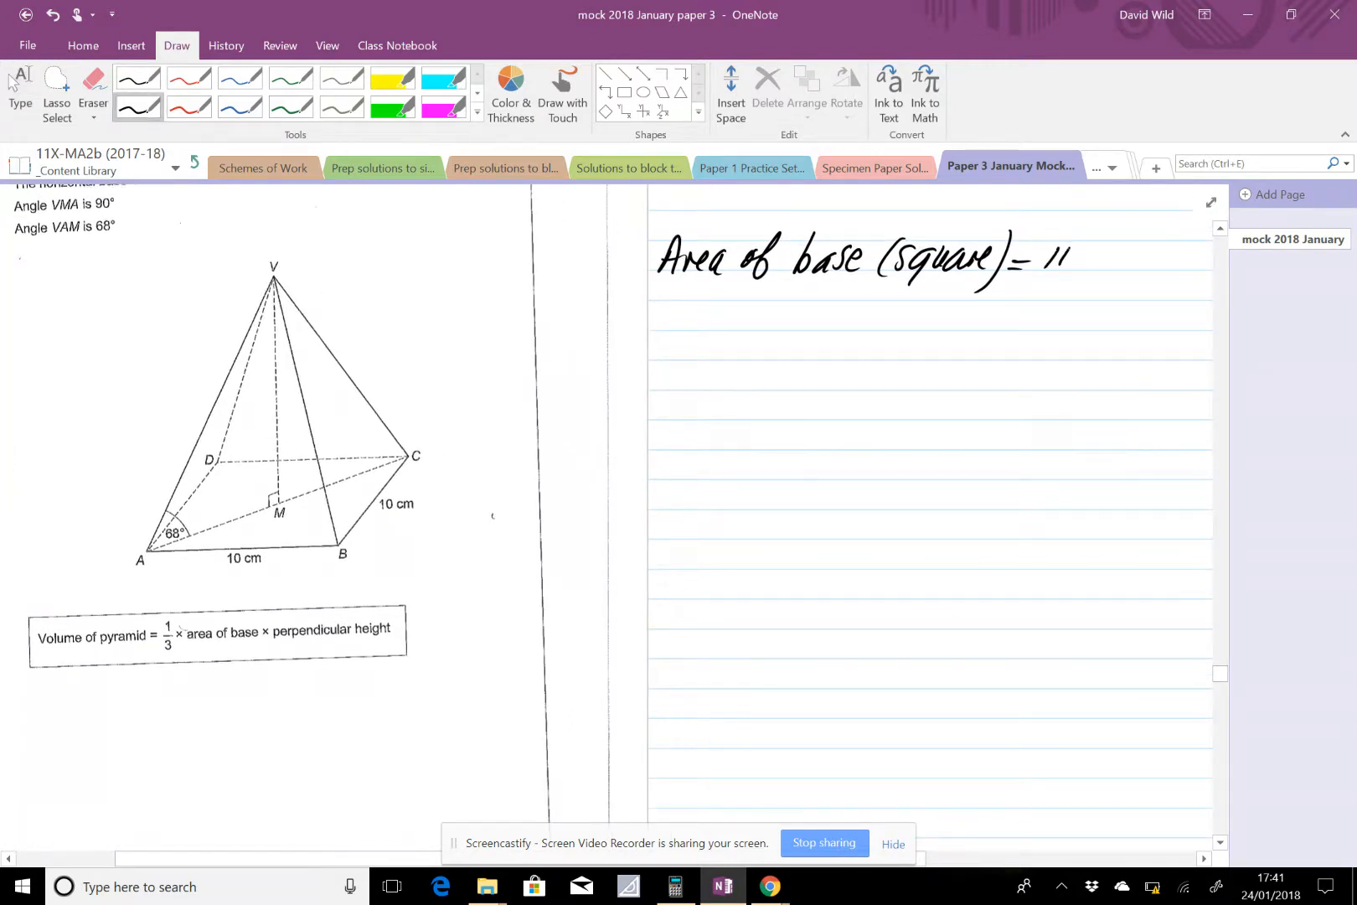
text(10²=100cm²)
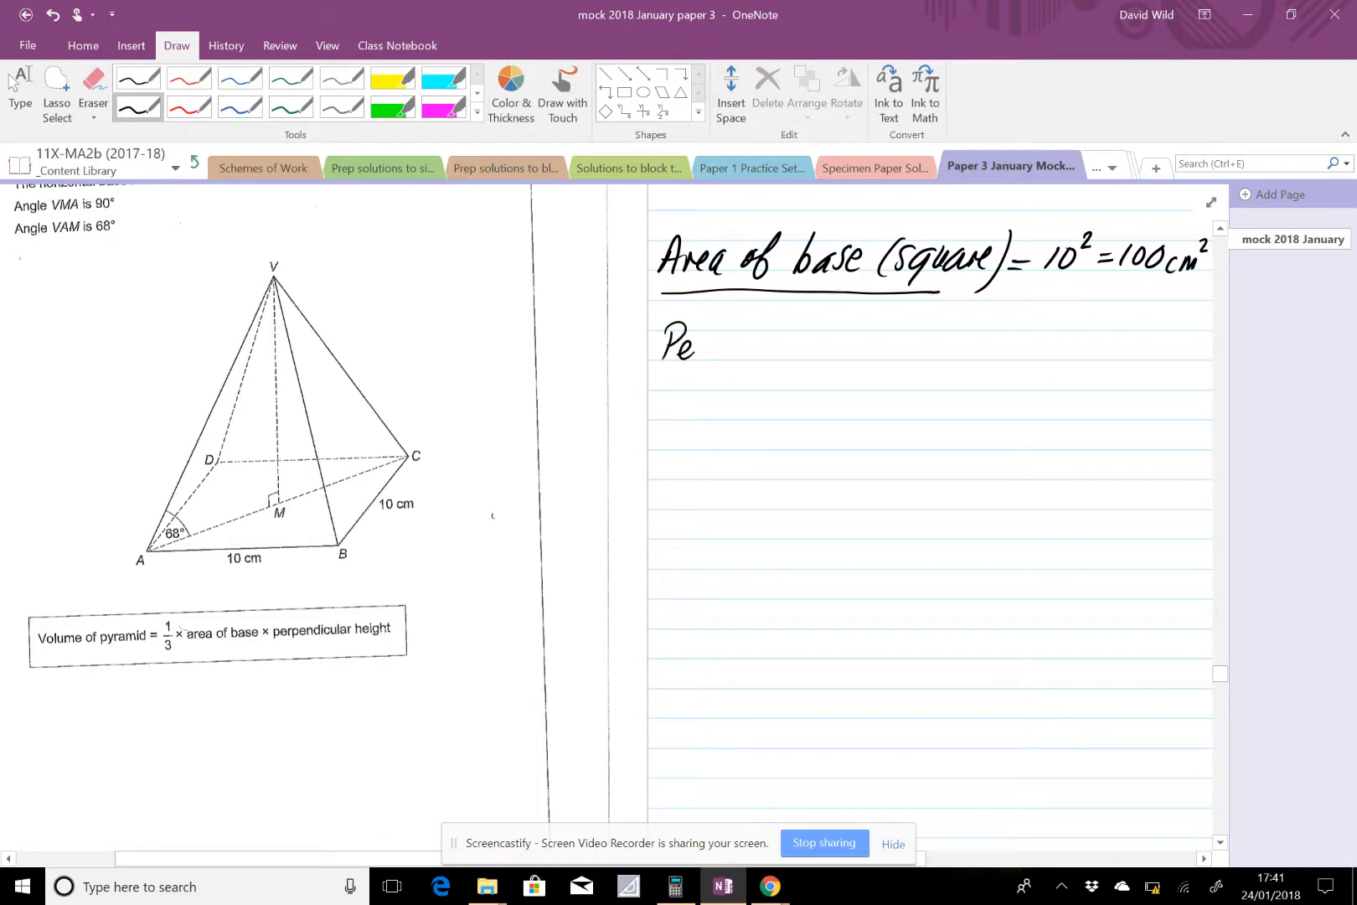
text(rpendicular height)
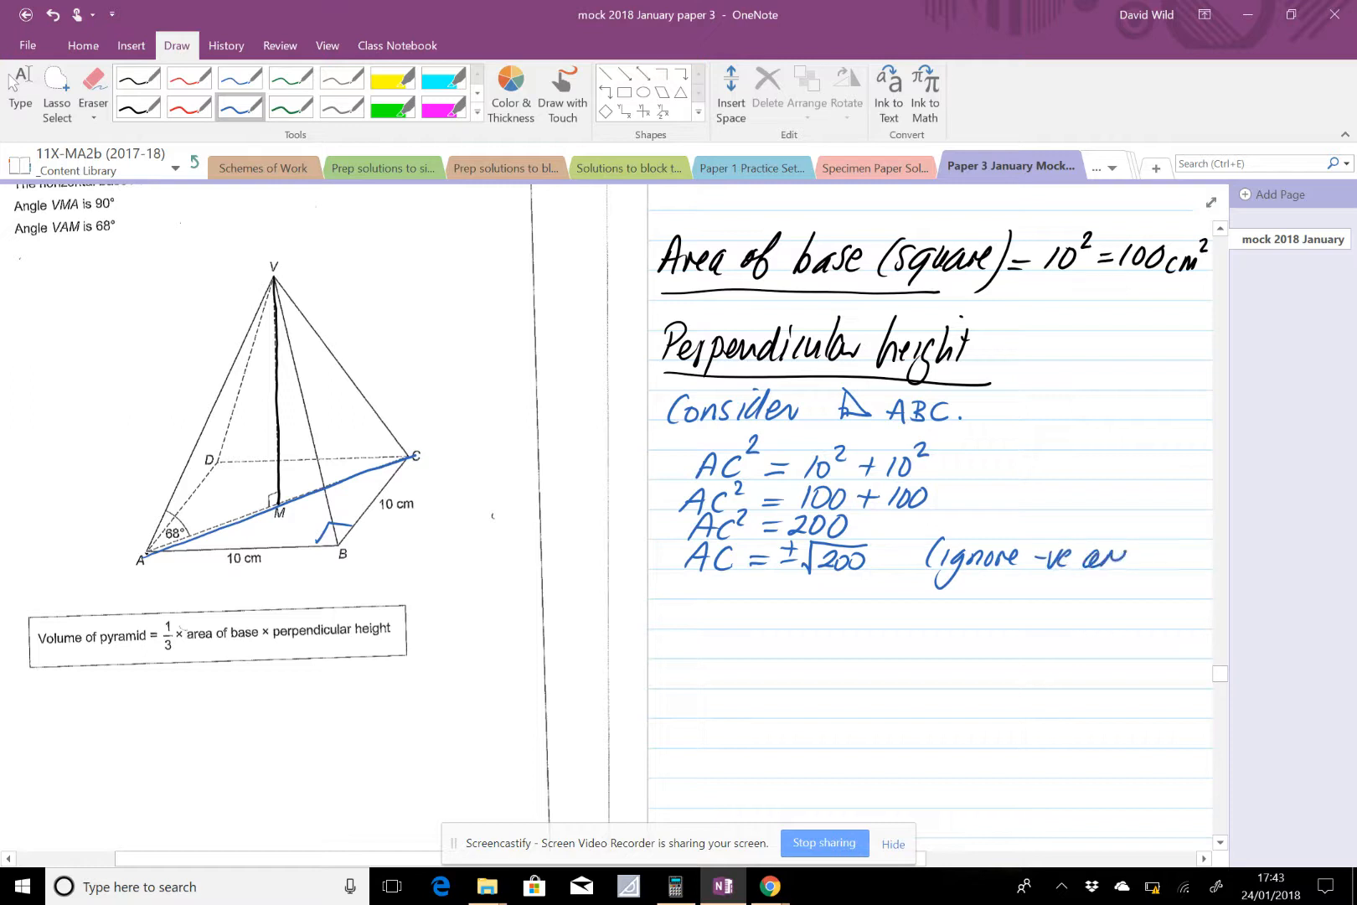
Switch to the blue pen for the triangle ABC Pythagoras working giving AC² = 200.
click(92, 89)
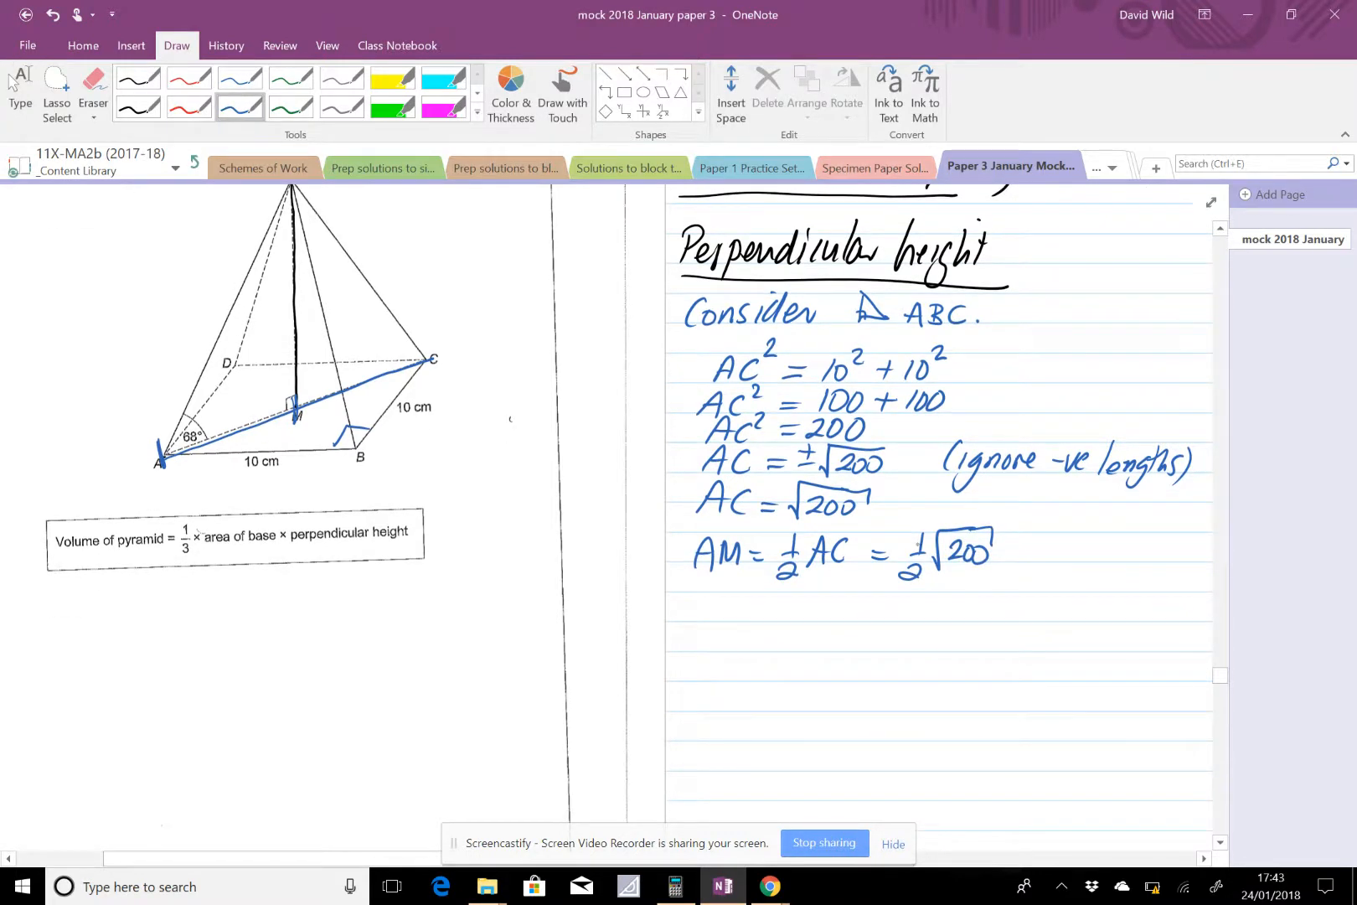
Scroll back to the diagram to label the diagonal AC as √200.
scroll(up, 3)
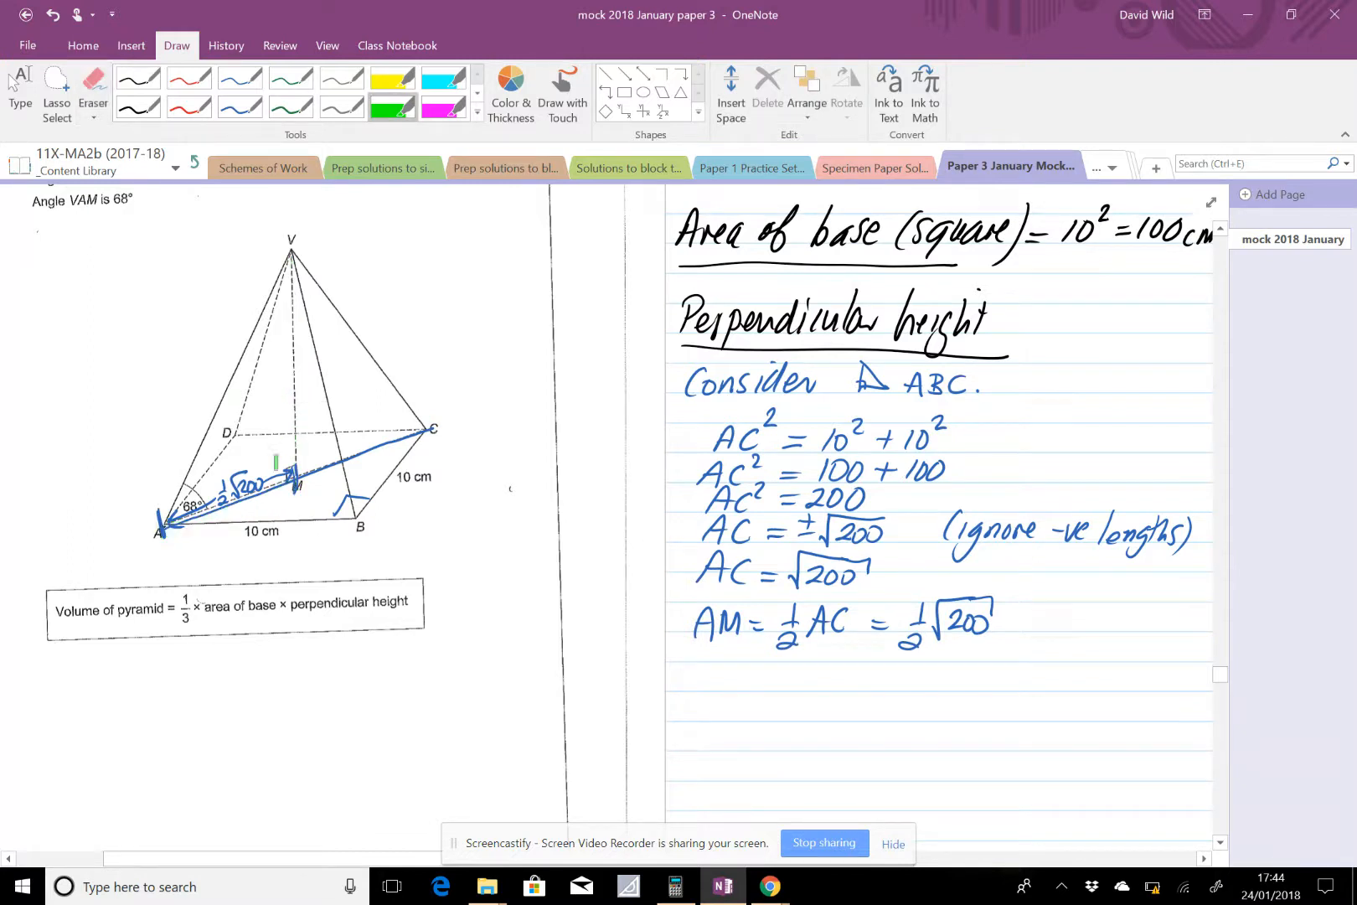
Handwrite 'Consider ΔAMV' in black ink beneath the AM working.
click(138, 107)
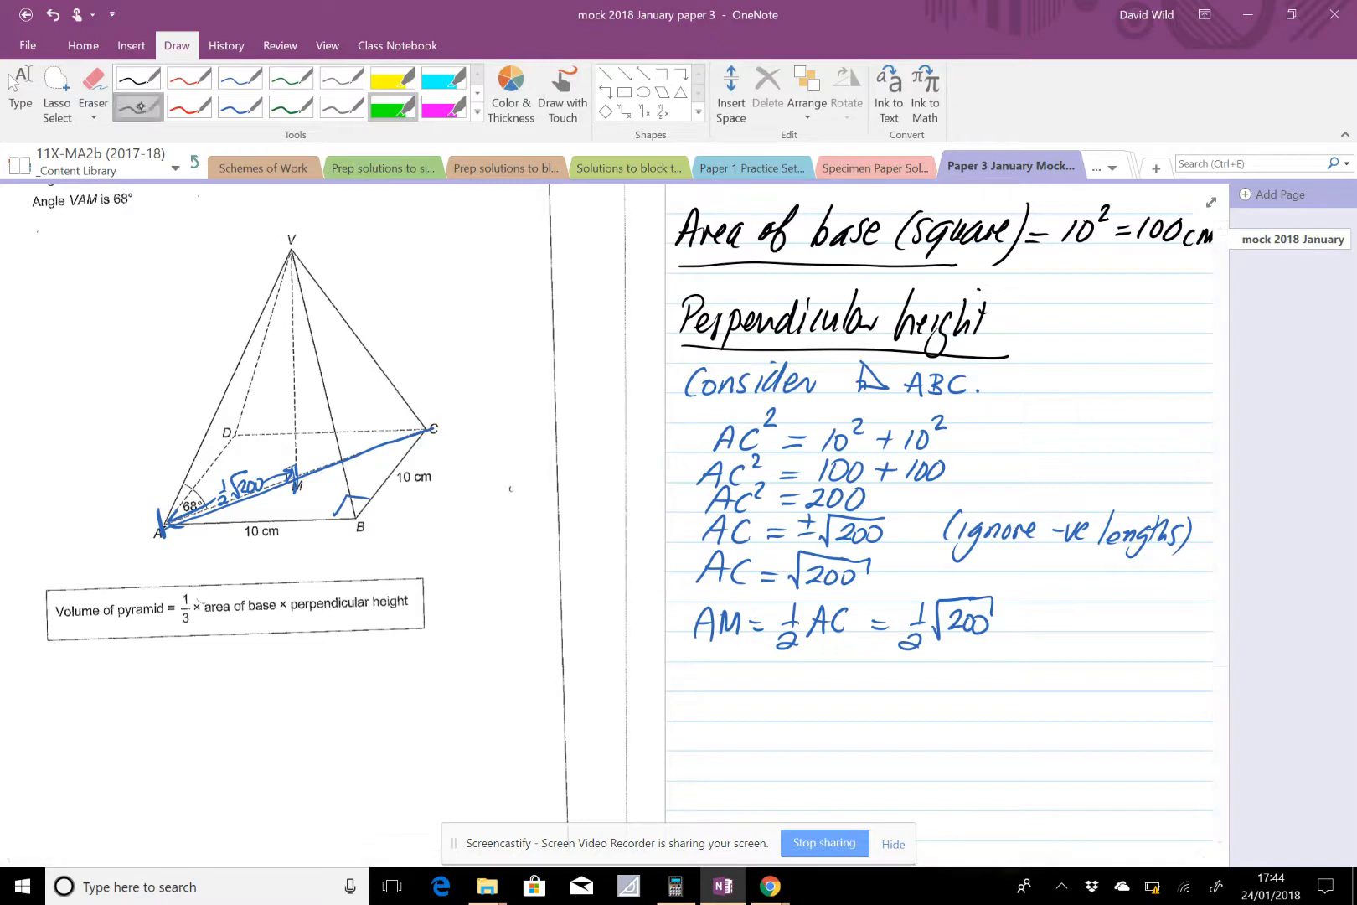
click(136, 107)
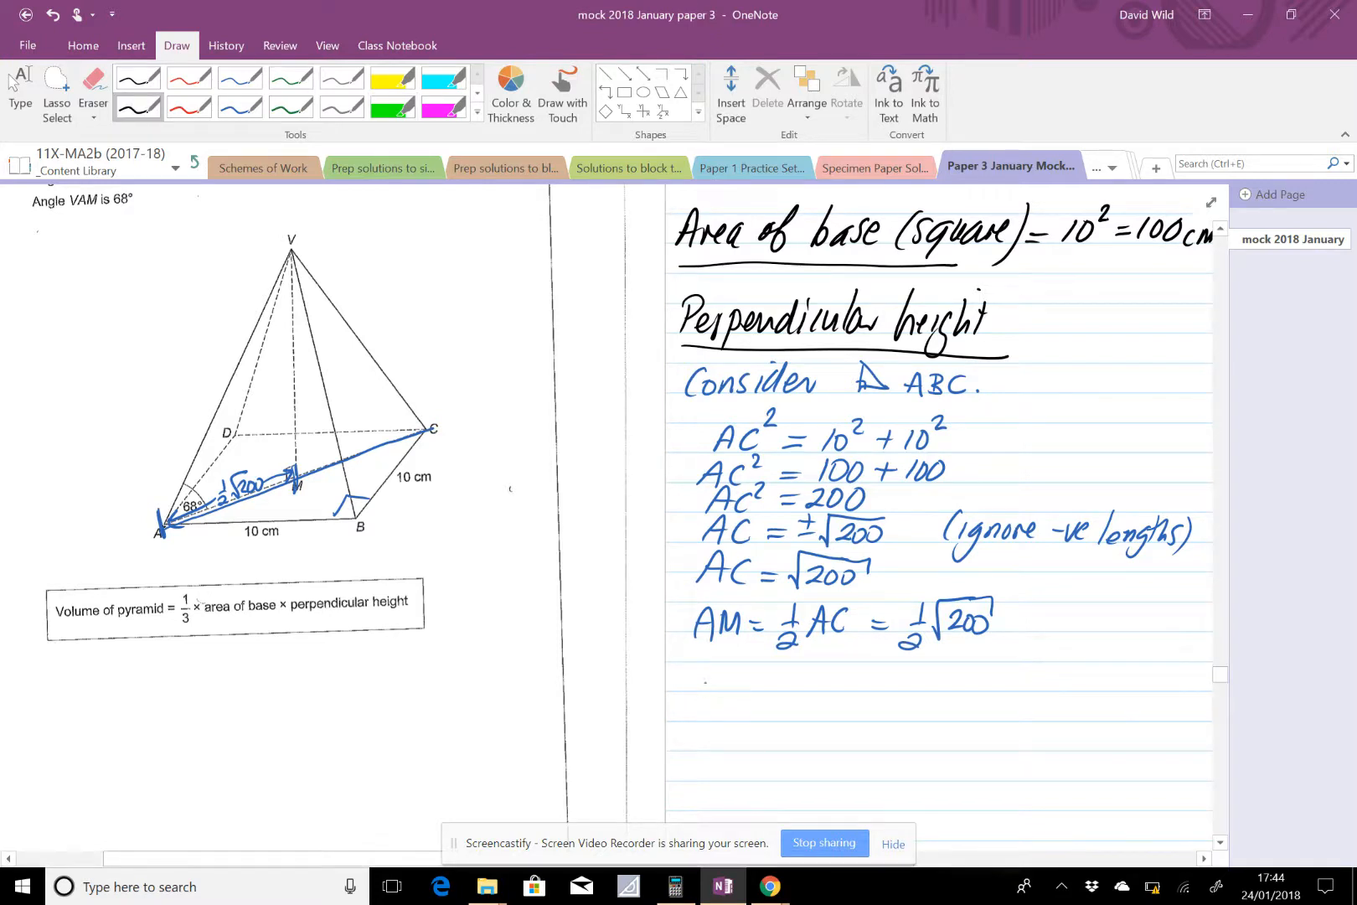
text(Consider)
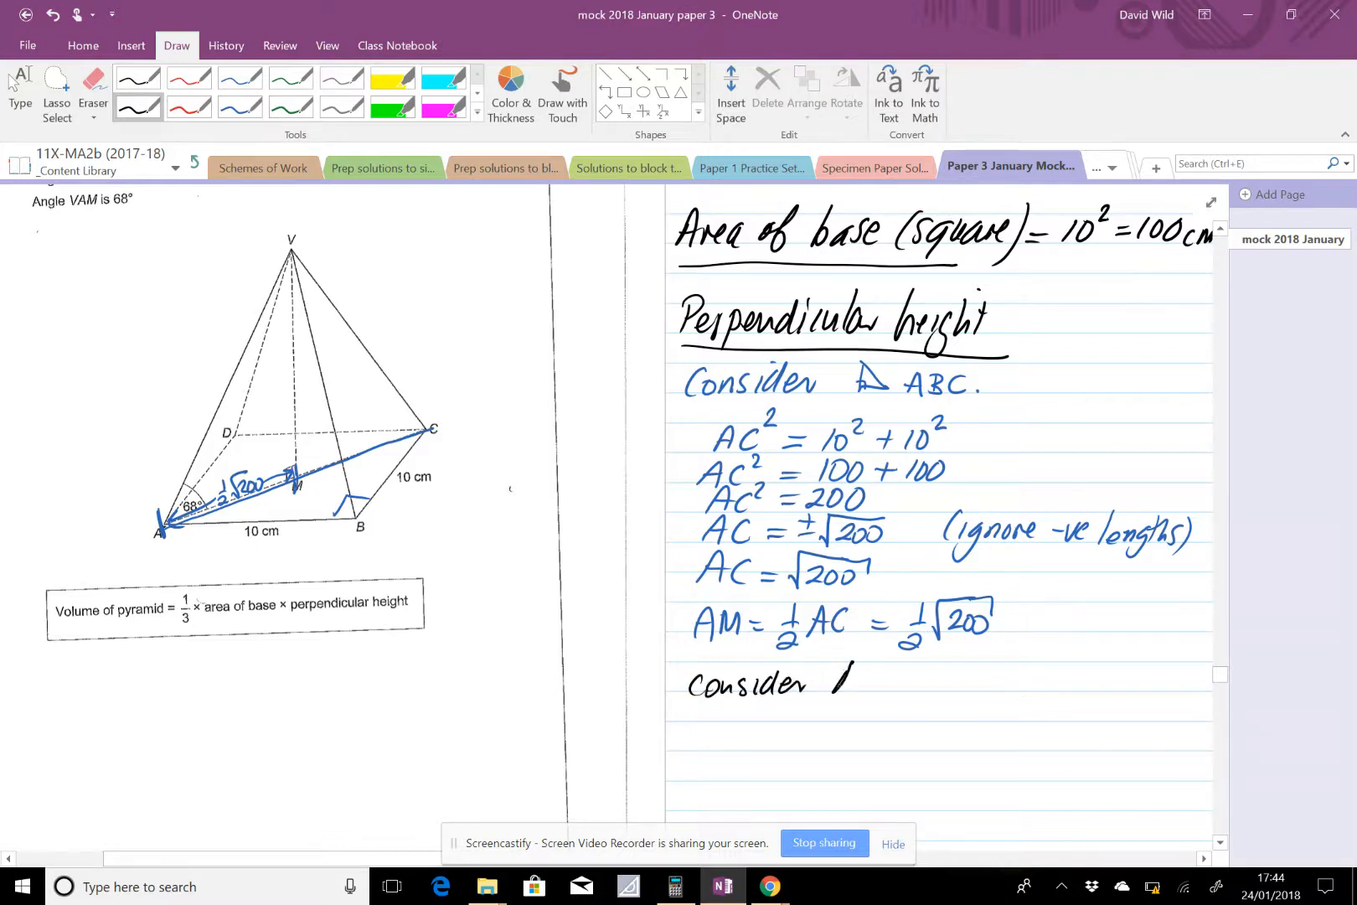
mouse_move(861, 683)
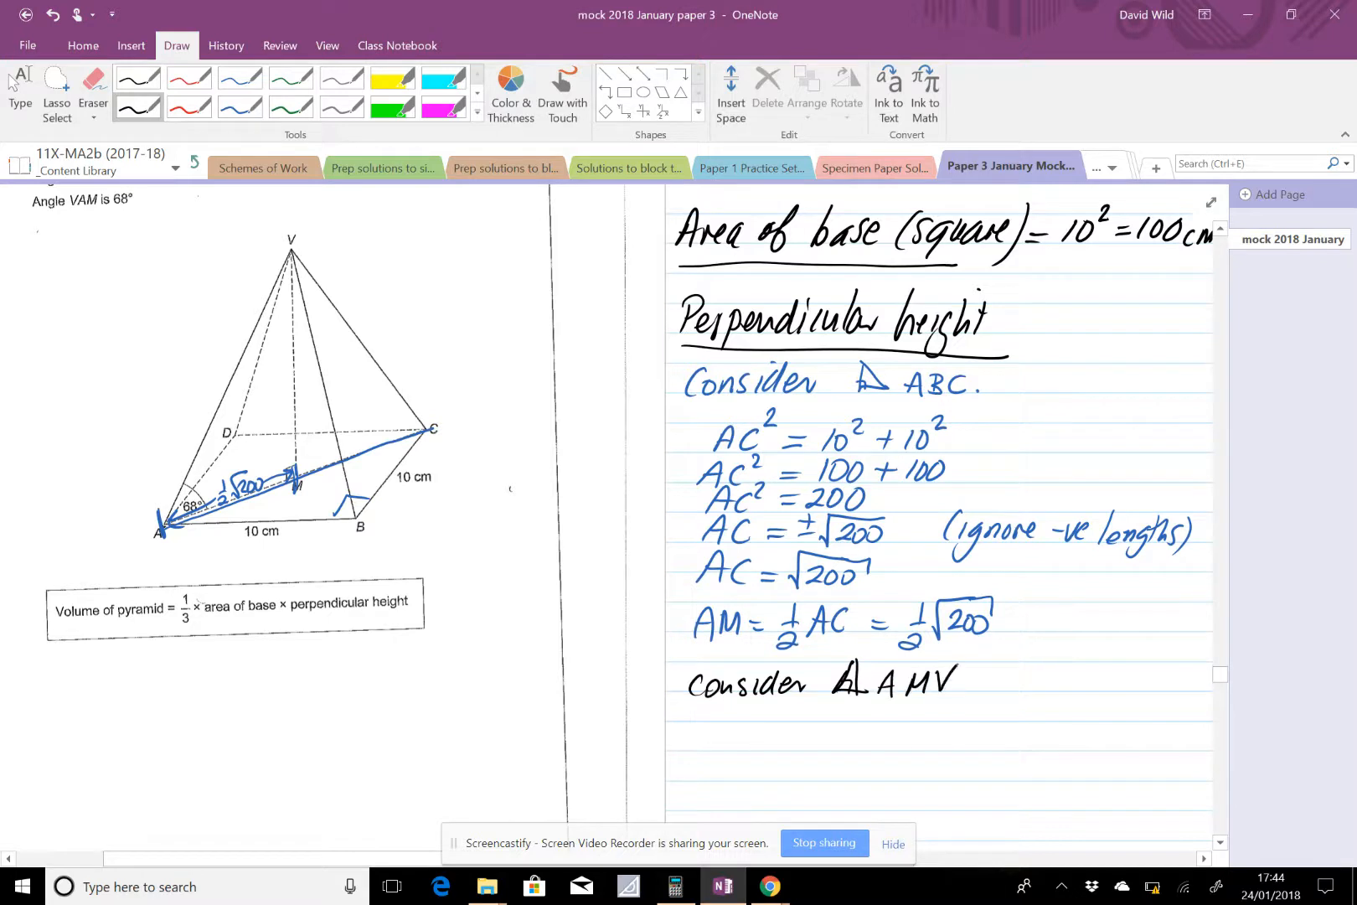
scroll(down, 3)
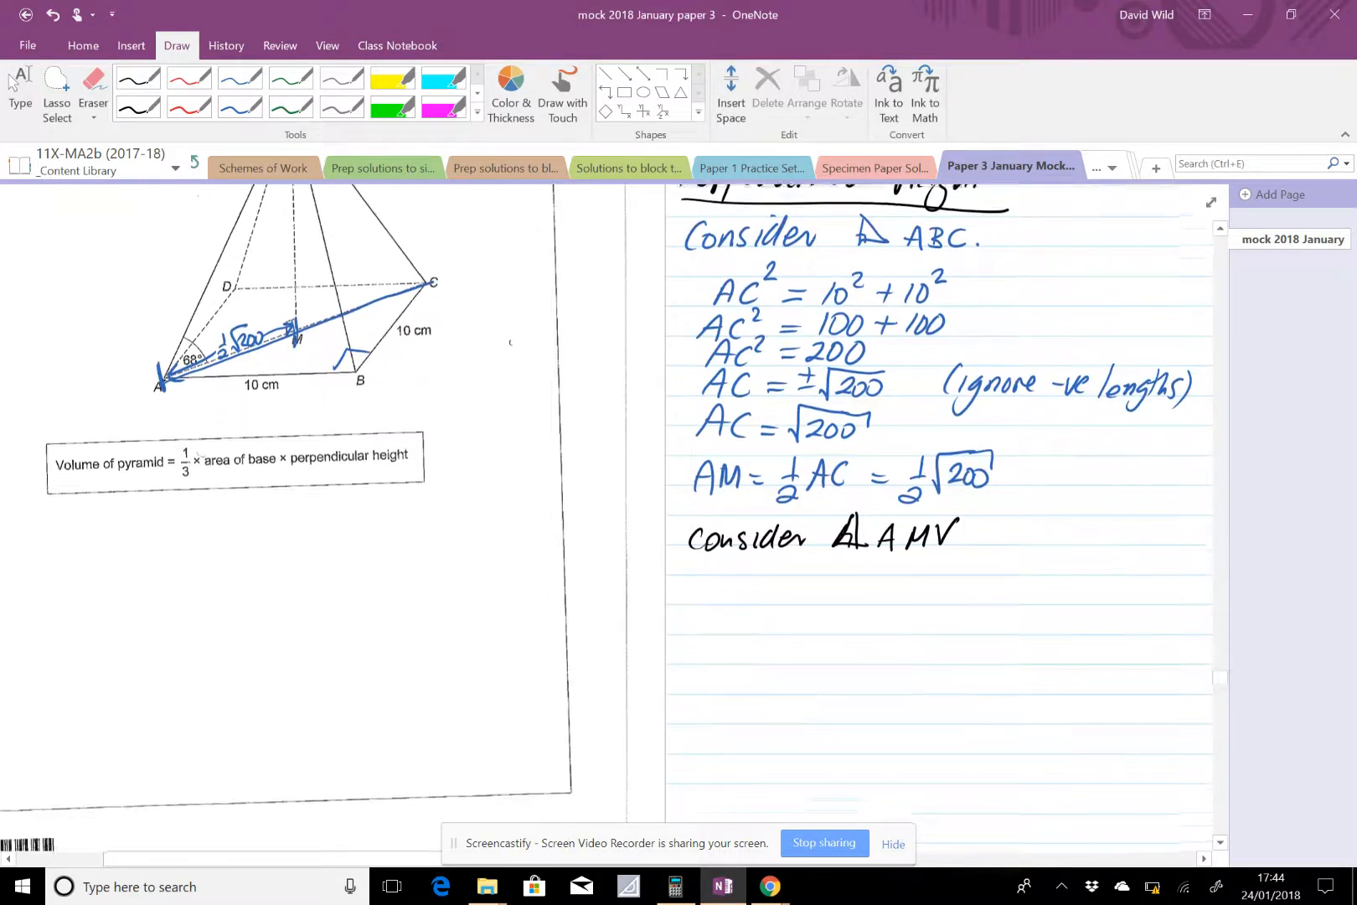